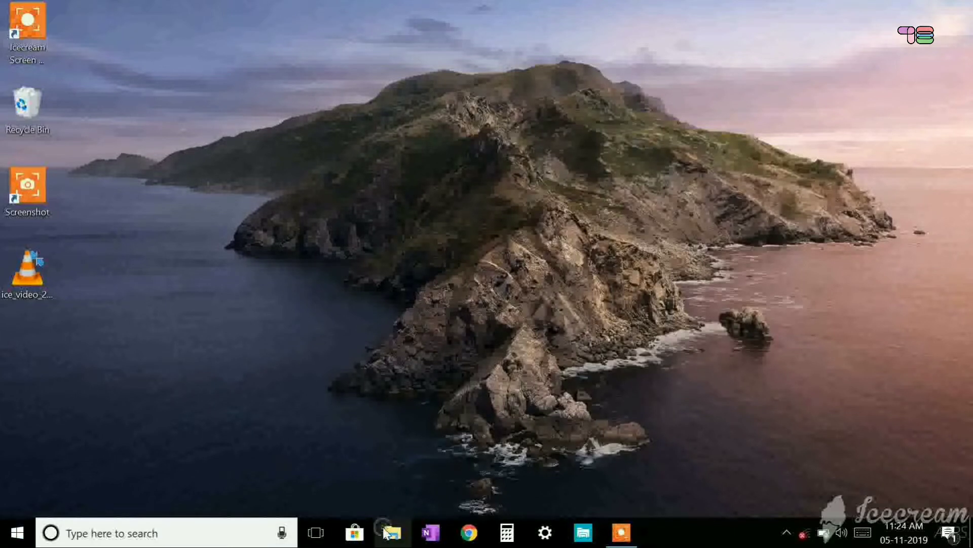
- Browse File Explorer to the Documents folder containing the TWRP images and Magisk zips
{"action": "left_click", "coordinate": [390, 532]}
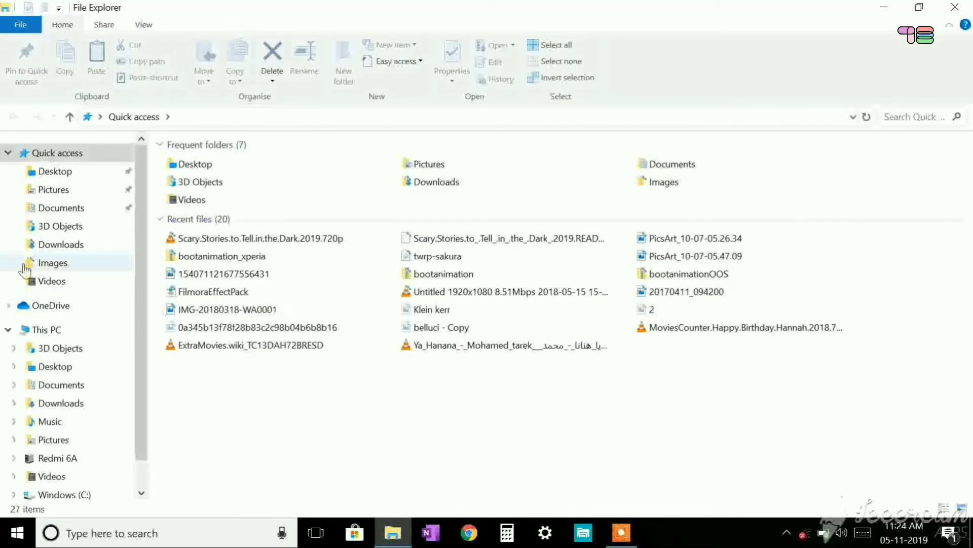
{"action": "left_click", "coordinate": [60, 244]}
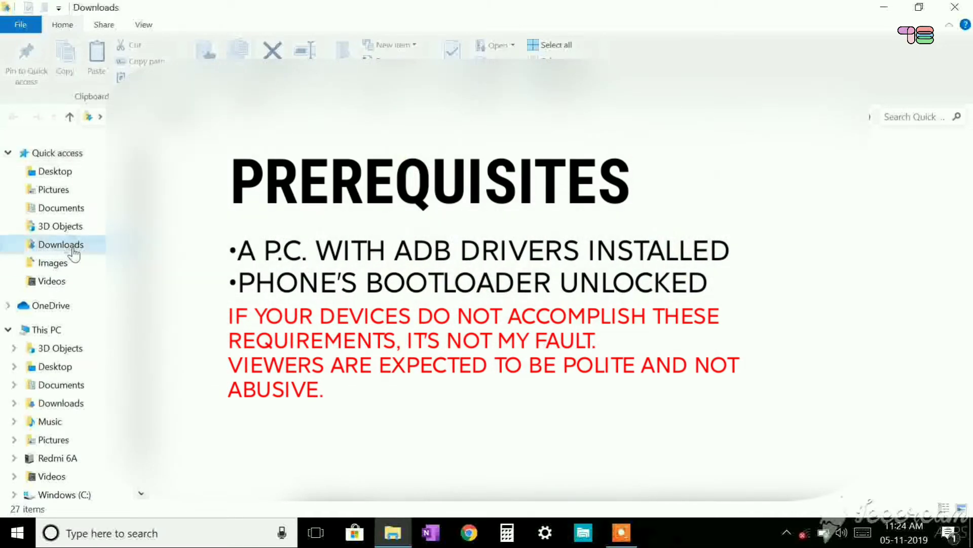
{"action": "left_click", "coordinate": [61, 244]}
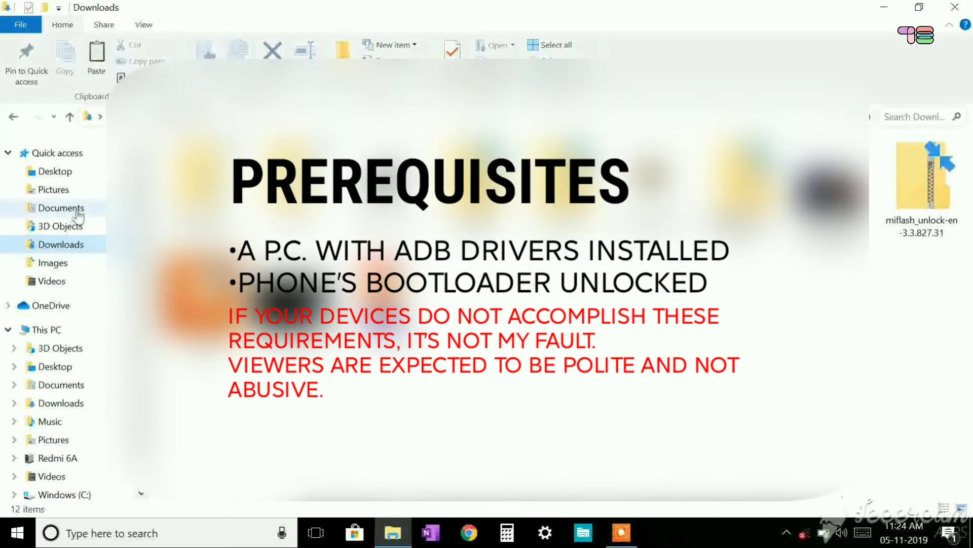
{"action": "left_click", "coordinate": [61, 207]}
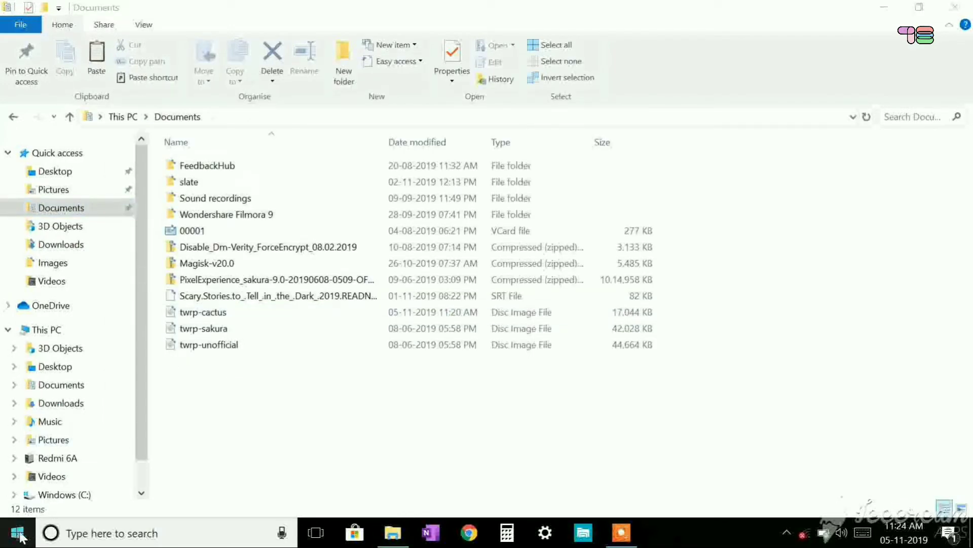
{"action": "right_click", "coordinate": [17, 533]}
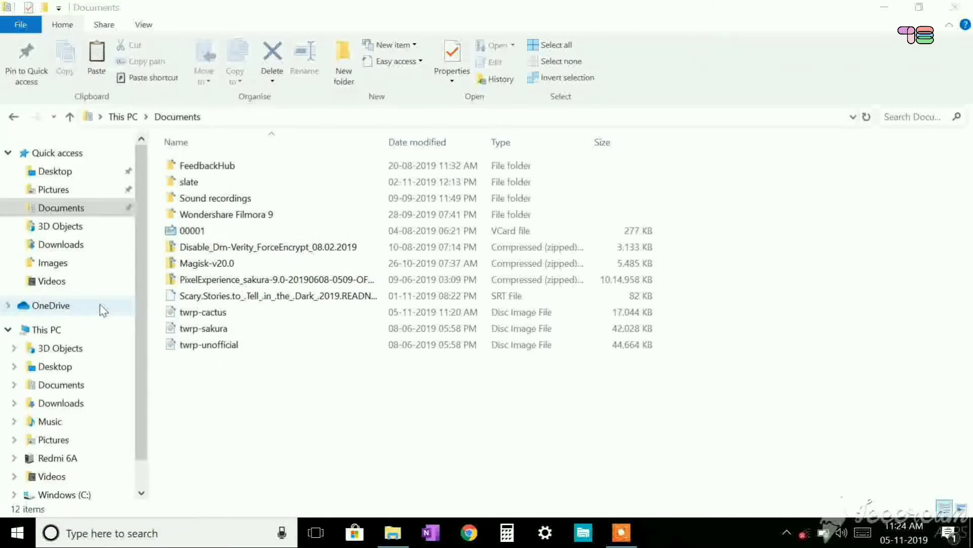
- Run adb devices to start the ADB daemon and list the attached phone
{"action": "left_click", "coordinate": [658, 533]}
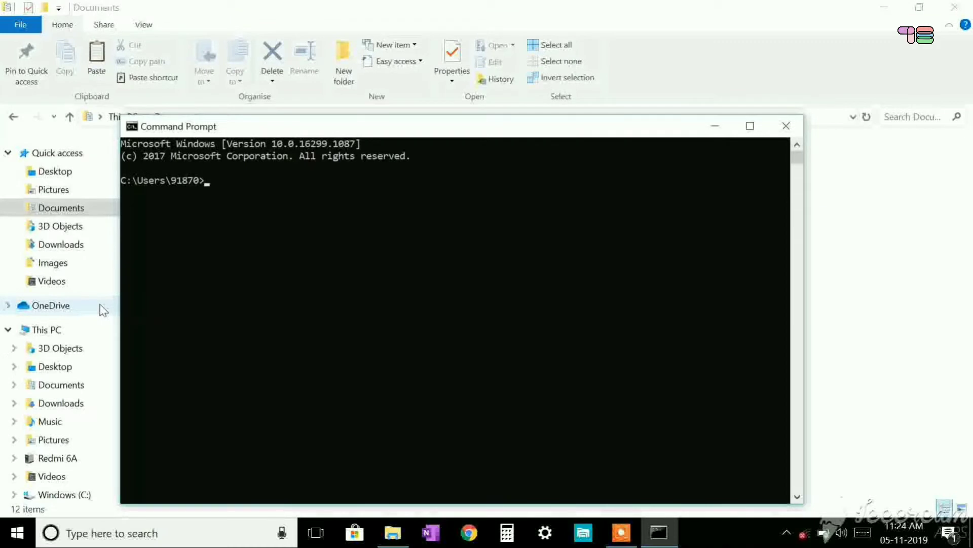
{"action": "type", "text": "adb devic"}
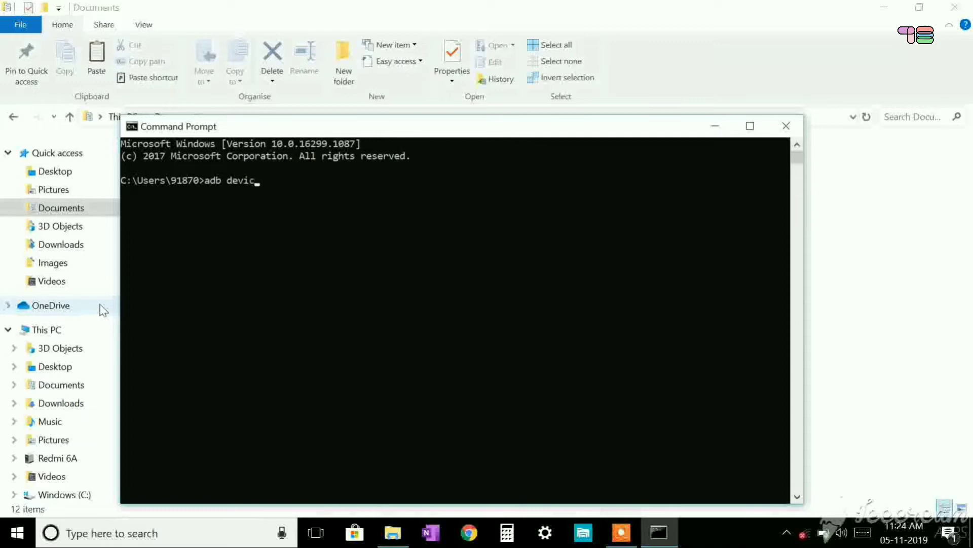
{"action": "type", "text": "es"}
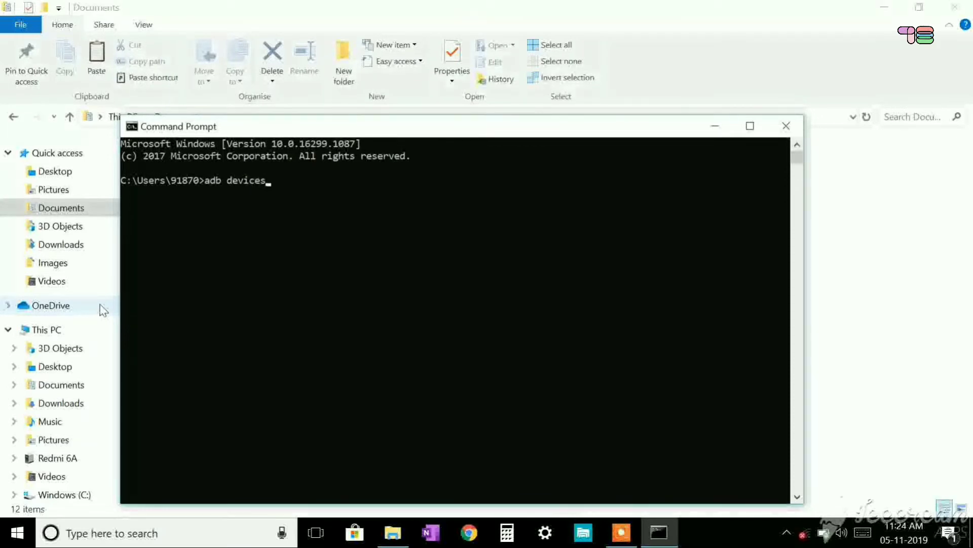
{"action": "key", "text": "Return"}
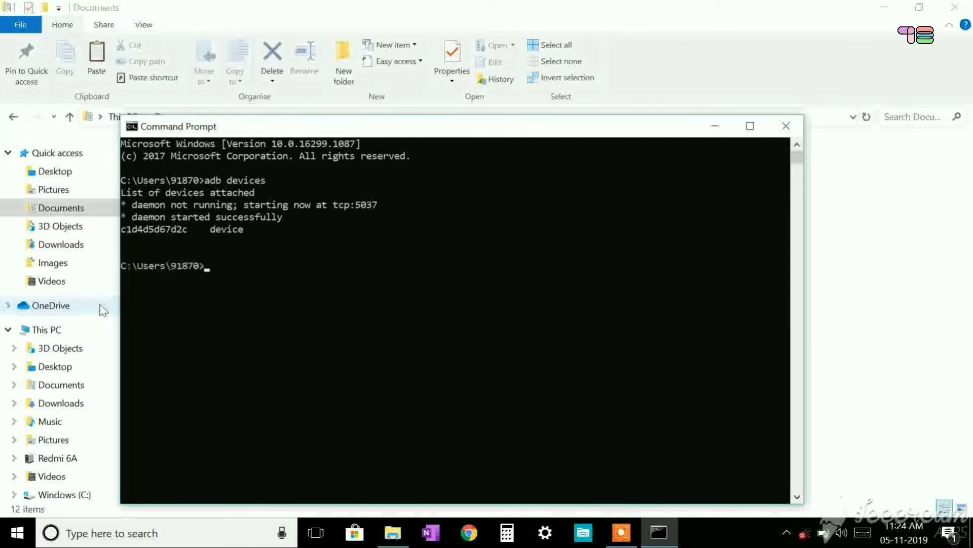
- Run adb reboot bootloader to put the phone in fastboot, then begin a fastboot command
{"action": "type", "text": "a"}
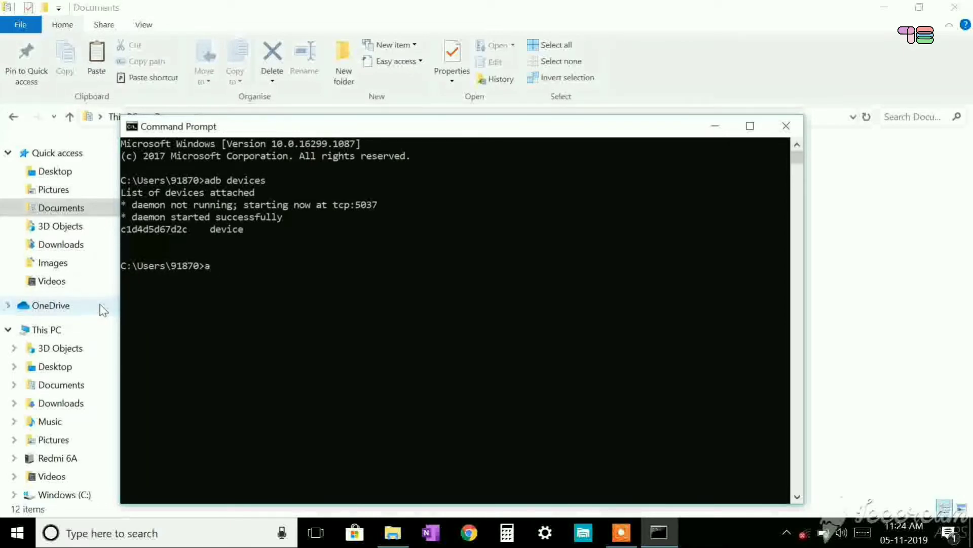
{"action": "type", "text": "db reboo"}
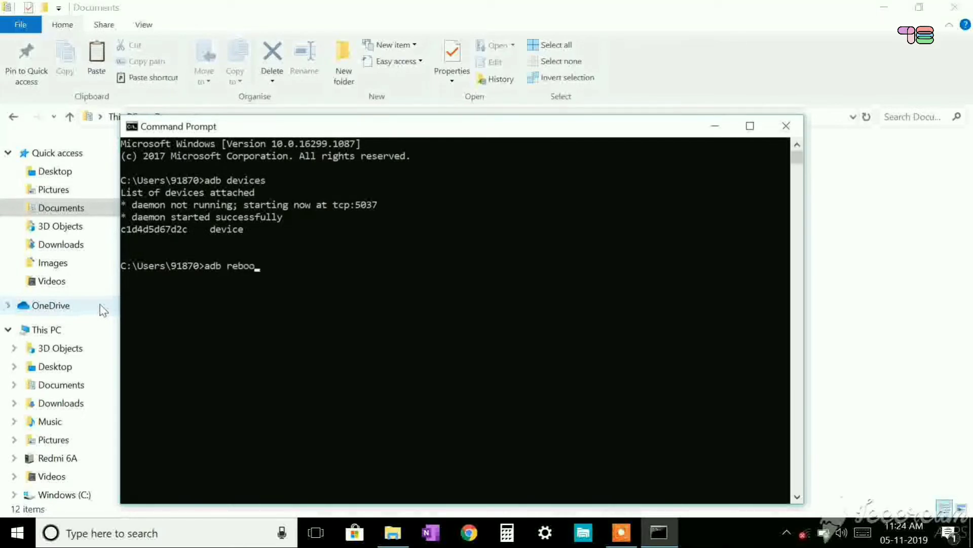
{"action": "type", "text": "t"}
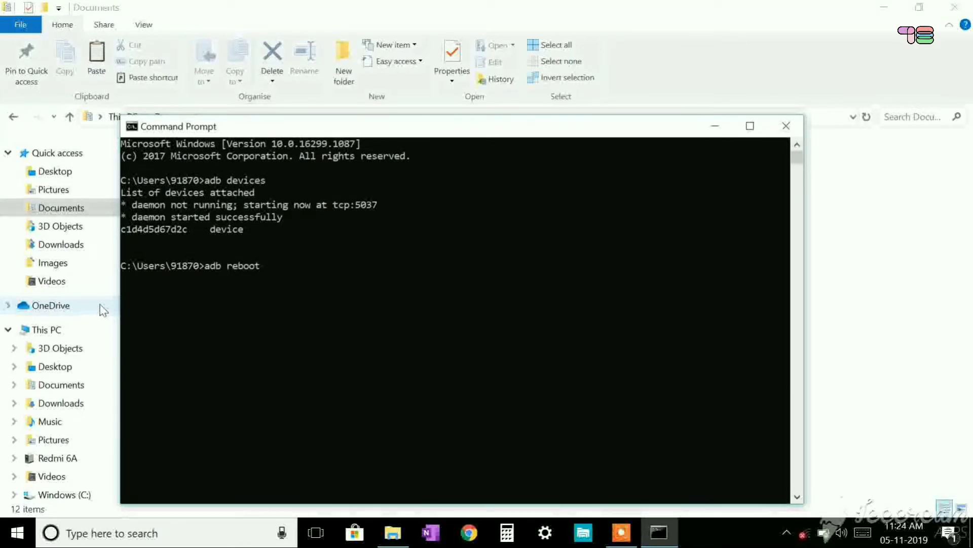
{"action": "type", "text": "bootload"}
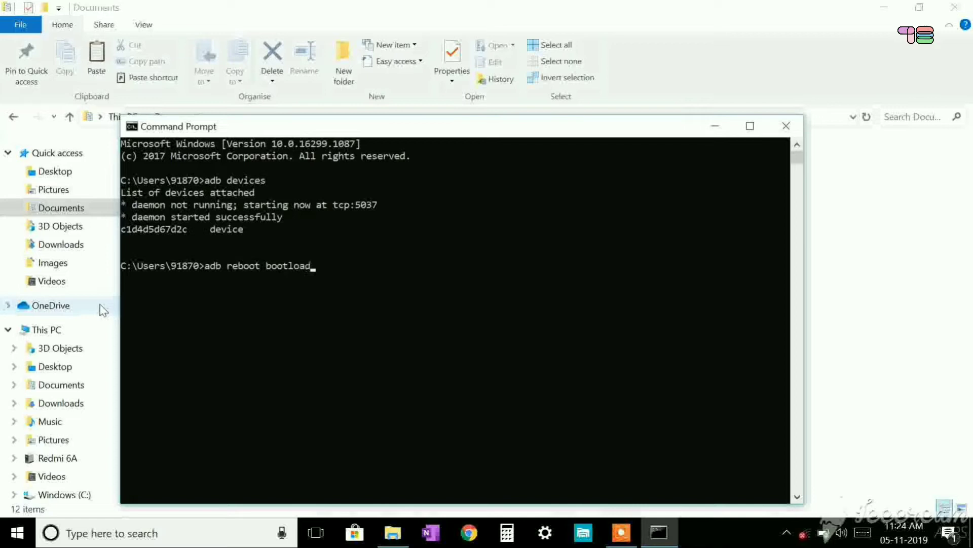
{"action": "type", "text": "er"}
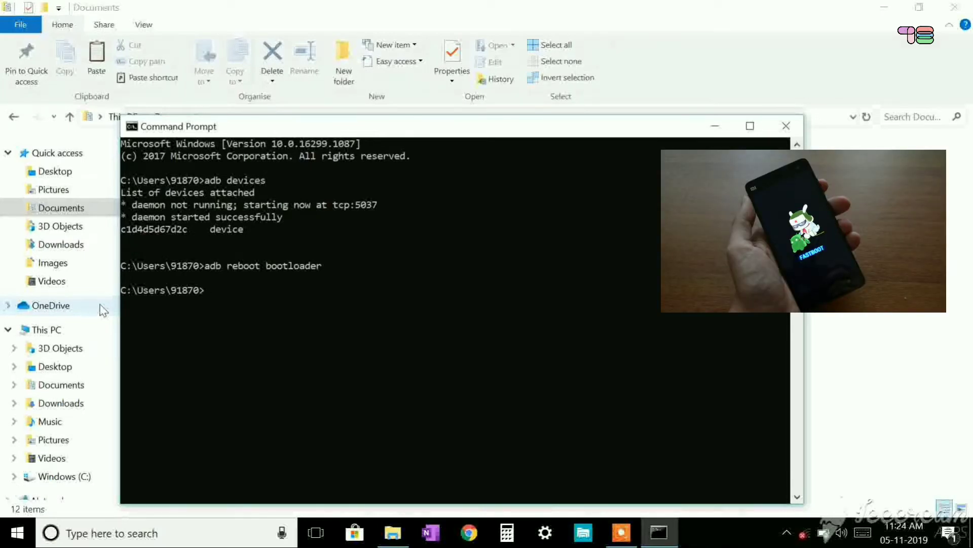
{"action": "type", "text": "fastb"}
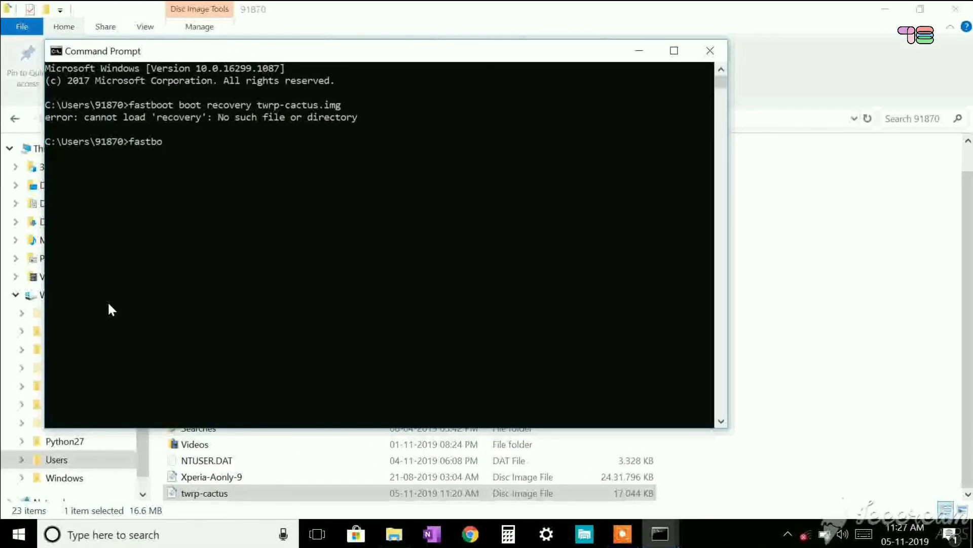
- Enter the corrected command fastboot boot twrp-cactus.img at the prompt without running it
{"action": "type", "text": "ot b"}
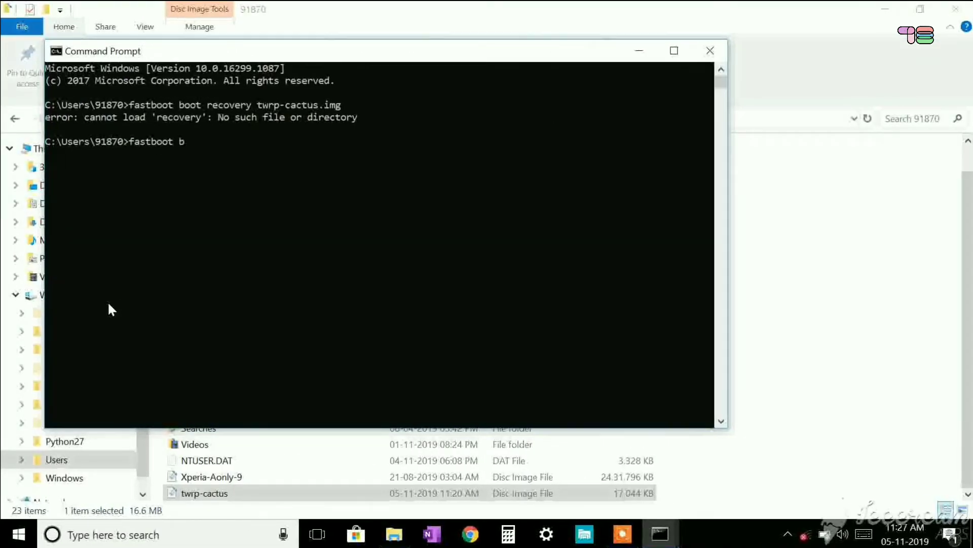
{"action": "type", "text": "oot tw"}
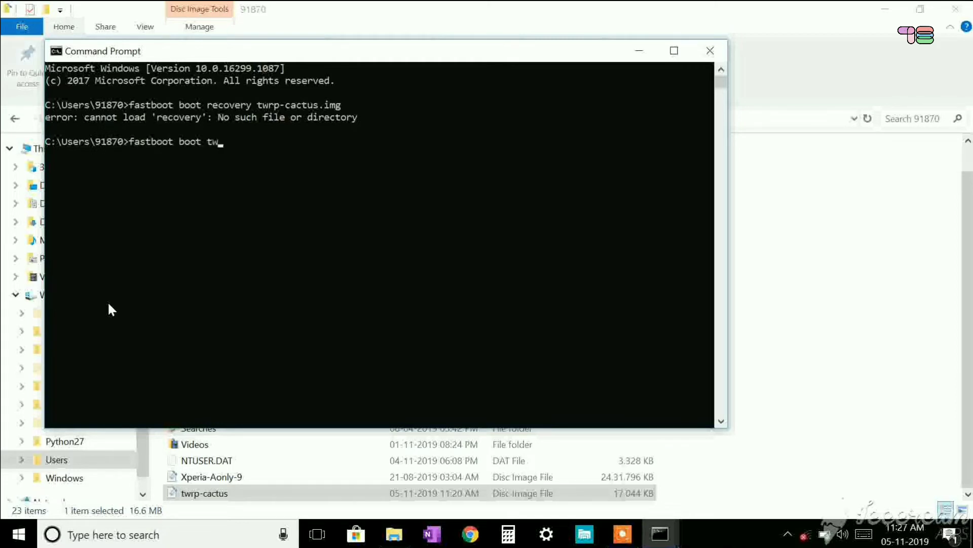
{"action": "type", "text": "rp-cac"}
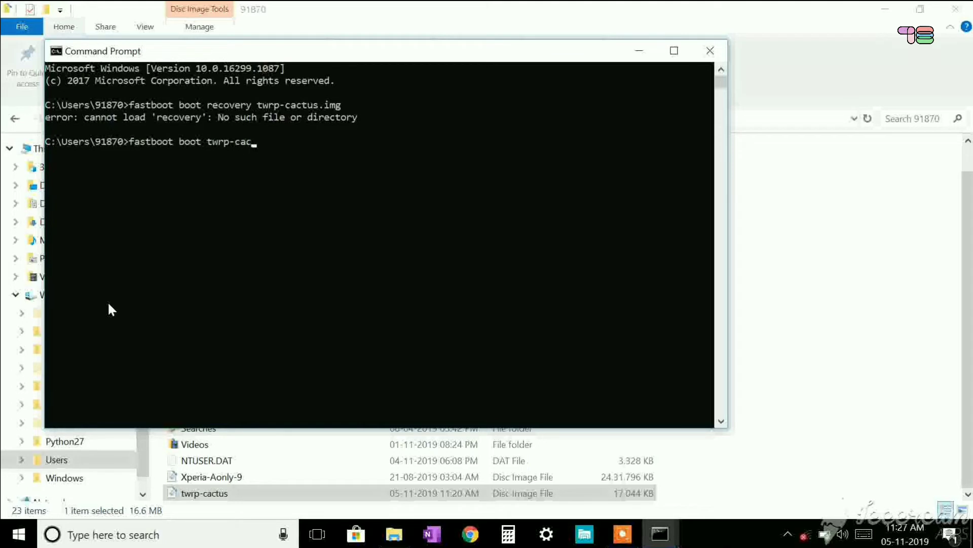
{"action": "type", "text": "tus.img"}
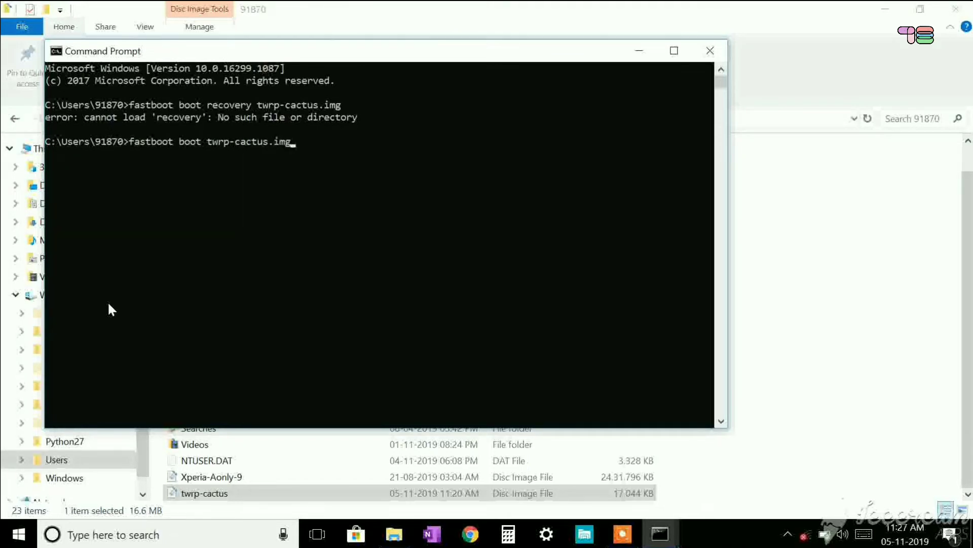